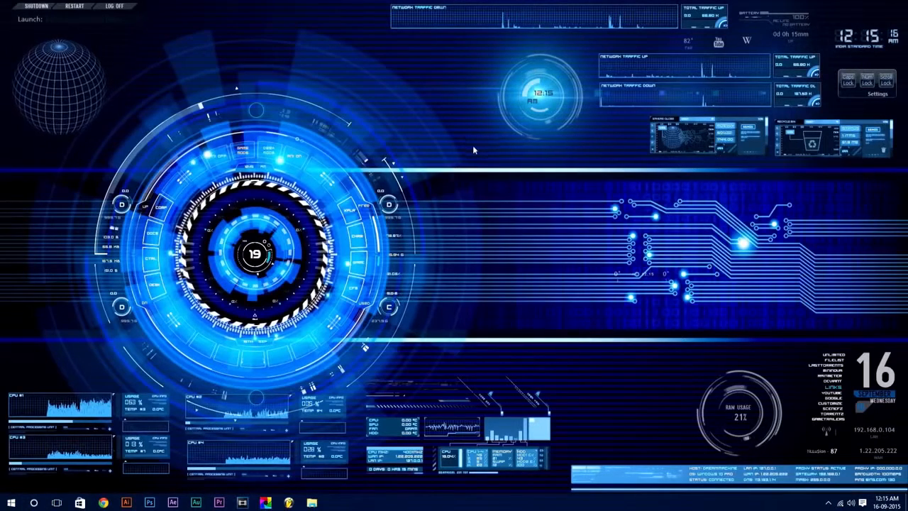
Step: Download the Rainmeter 3.2.1 + Skins.rar archive from the Dropbox link on rainmeter.net
click(102, 502)
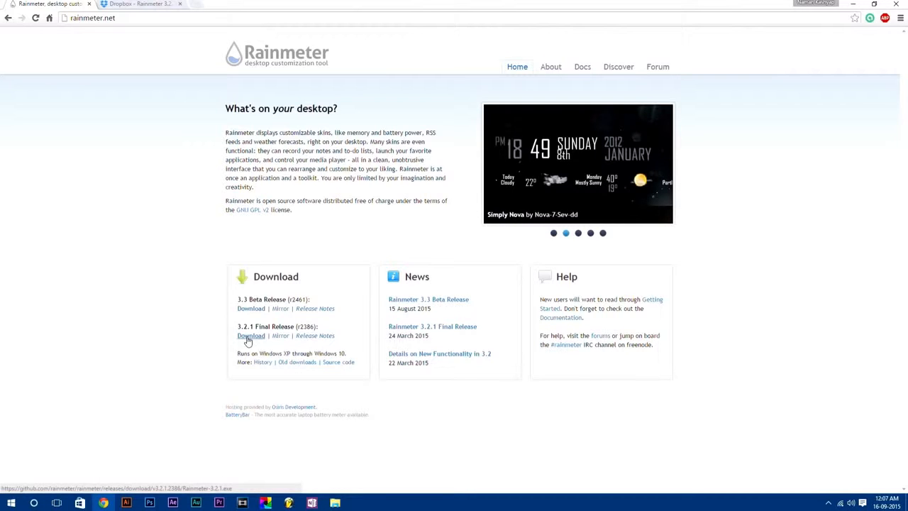
click(311, 502)
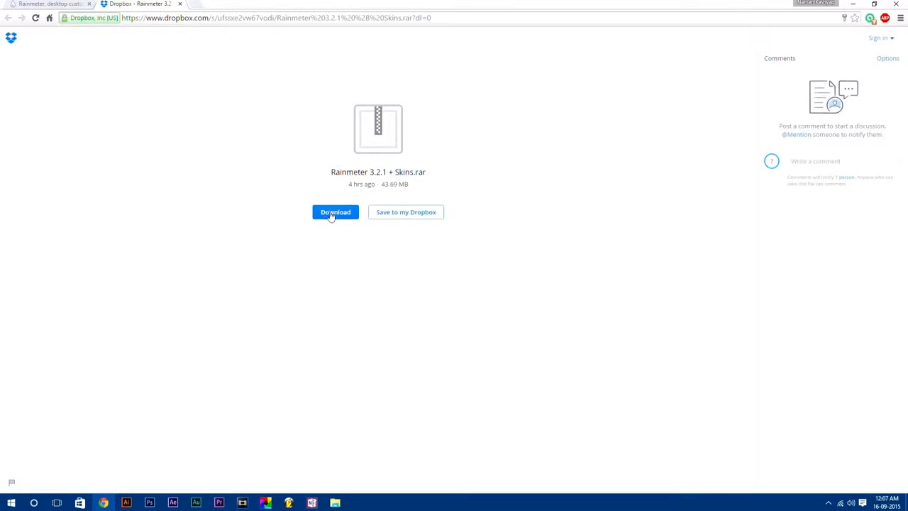
click(335, 212)
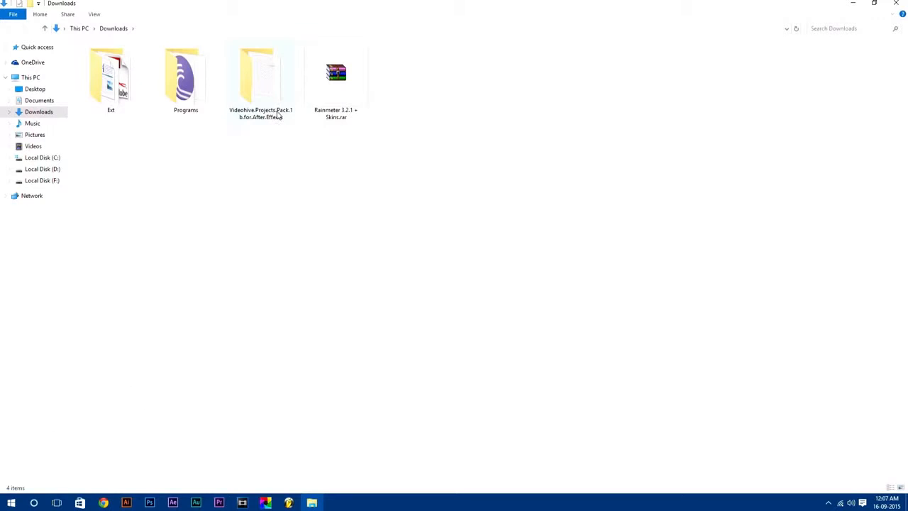
Step: Extract the .rar into its own folder and select Rainmeter-3.2.1.exe inside it
right_click(335, 74)
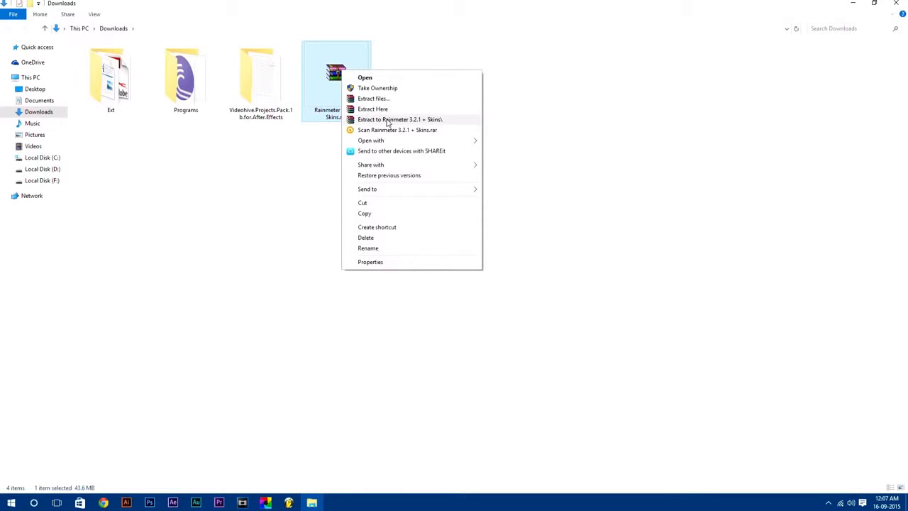
click(400, 119)
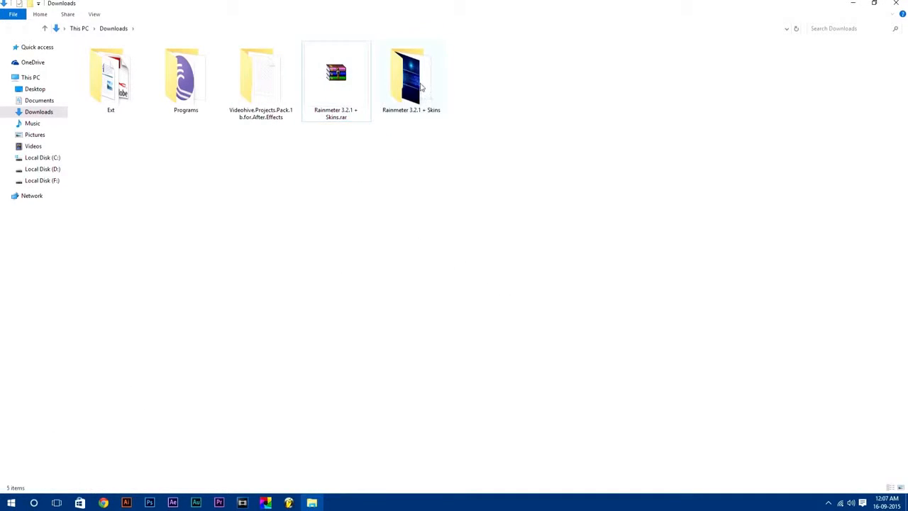
double_click(412, 78)
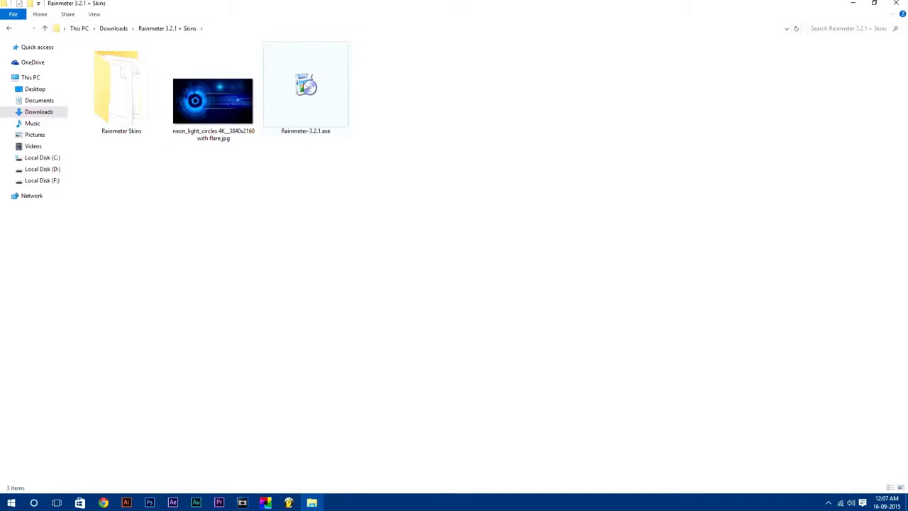
click(305, 85)
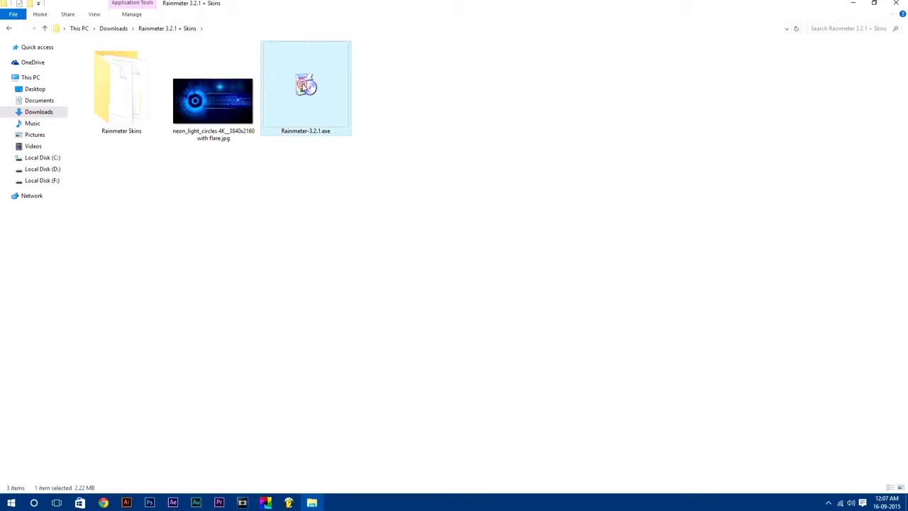
Step: Install Rainmeter in English with default options to C:\Program Files\Rainmeter and run it
double_click(305, 85)
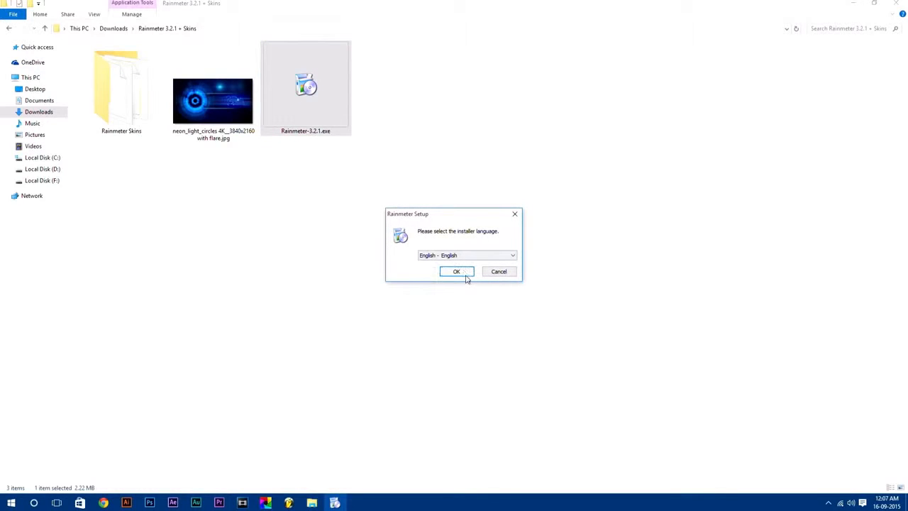
click(457, 271)
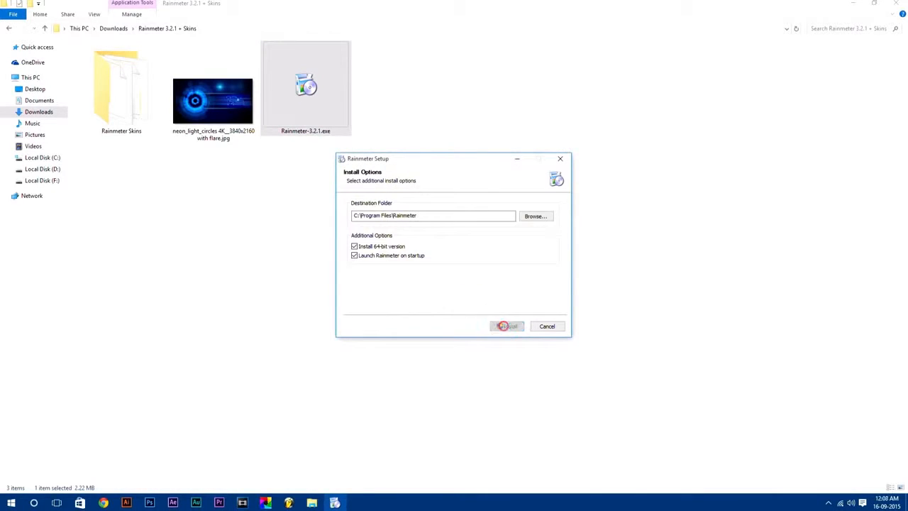
click(507, 325)
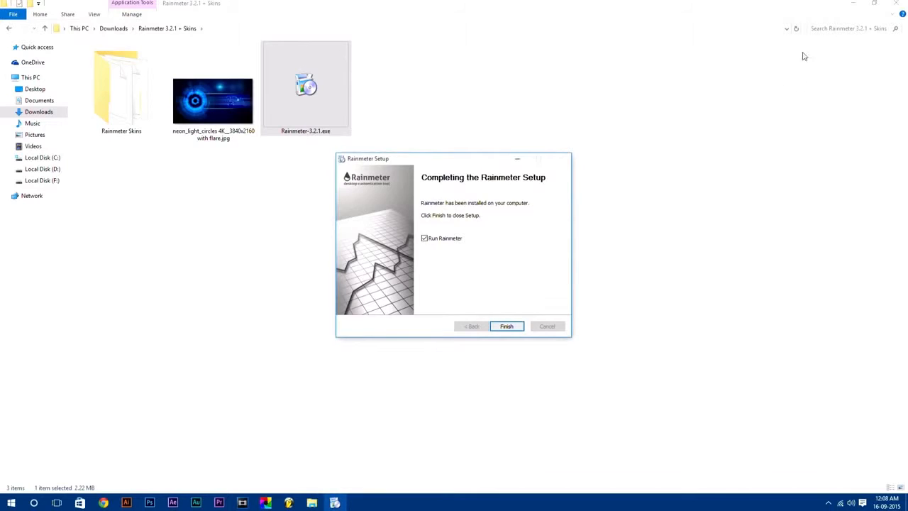
click(506, 325)
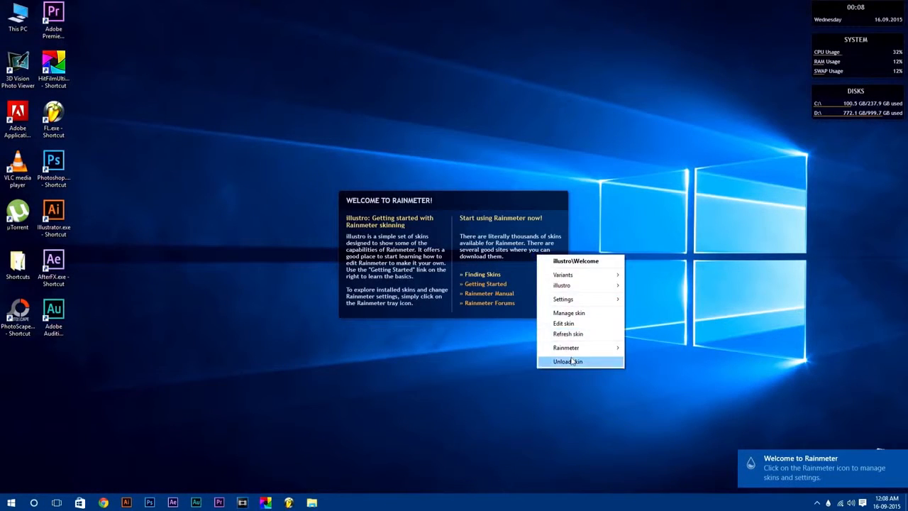
Step: Unload the default welcome, clock and system skins and return to the extracted folder
click(567, 361)
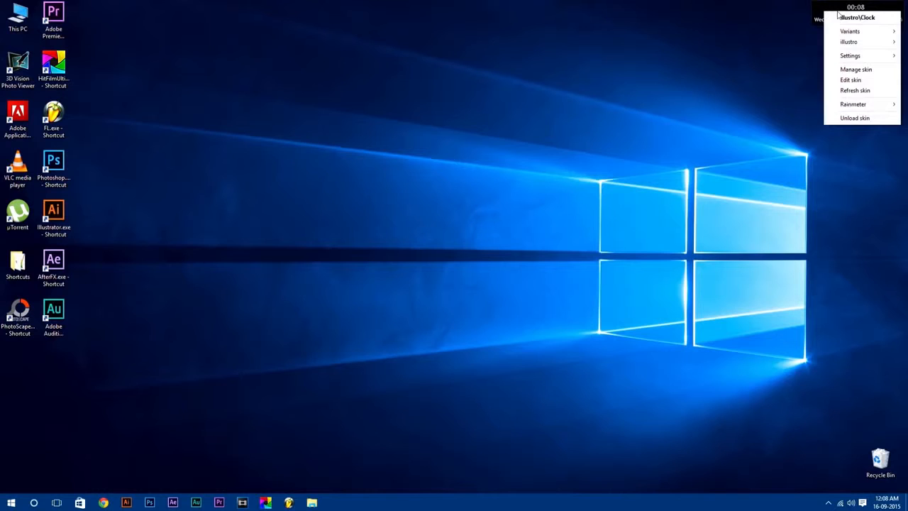
click(825, 128)
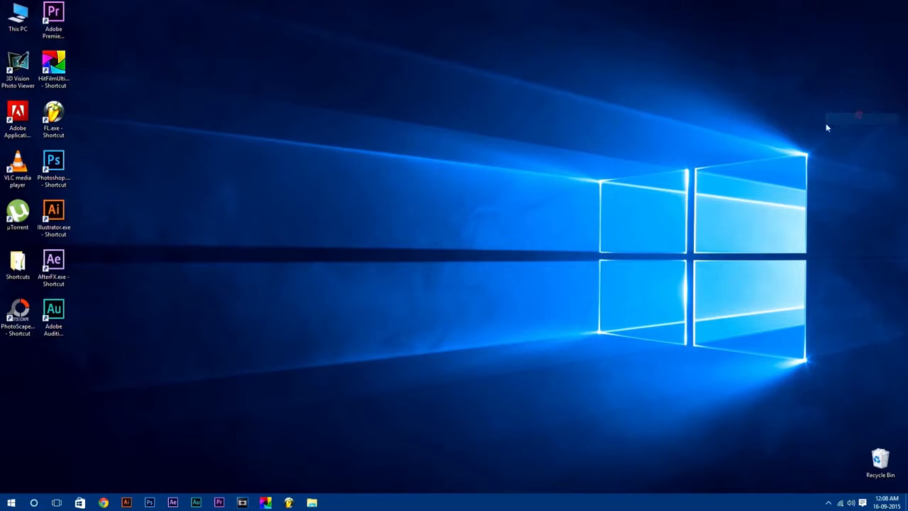
mouse_move(343, 215)
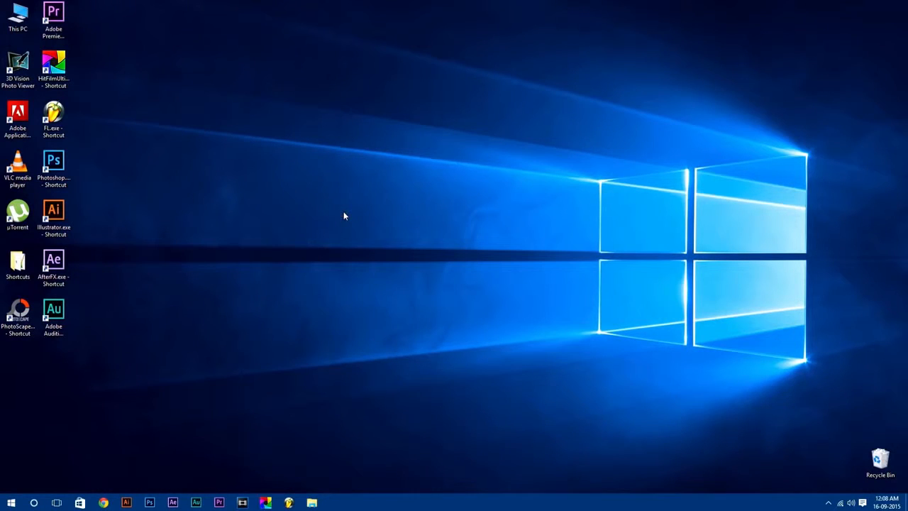
click(312, 502)
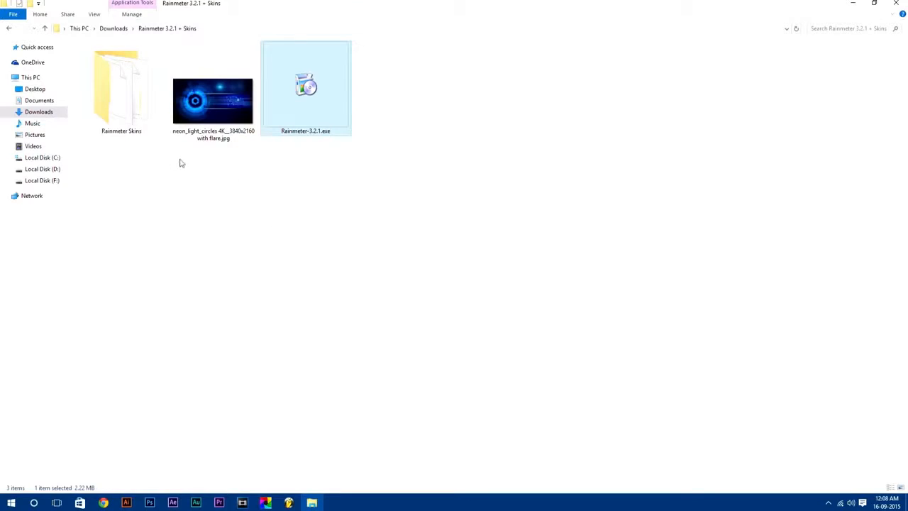
Step: Install the BlueVision V0.2 package via BlueVision.rmskin in the Rainmeter Skin Installer
double_click(120, 85)
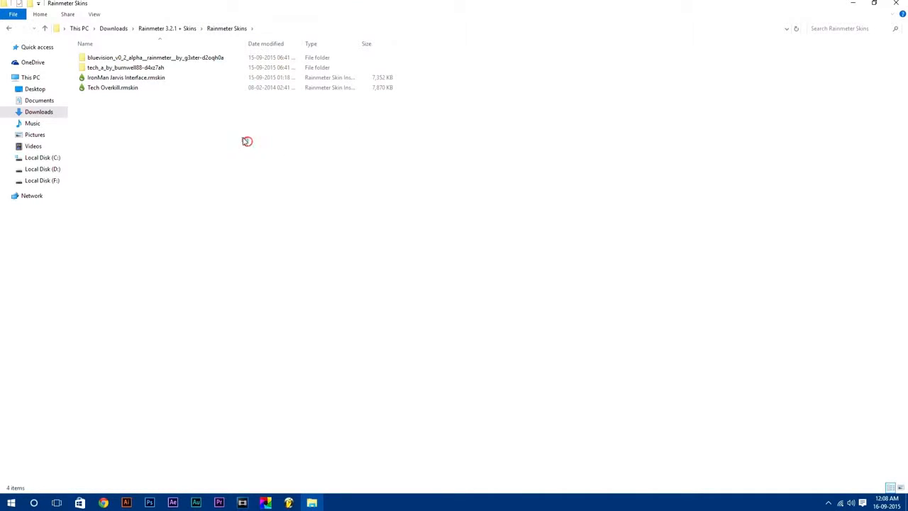
double_click(155, 57)
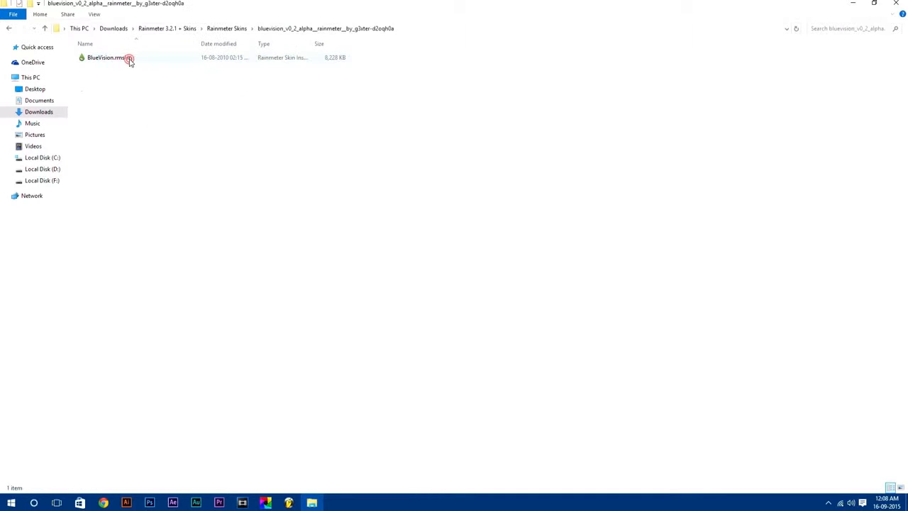
right_click(105, 57)
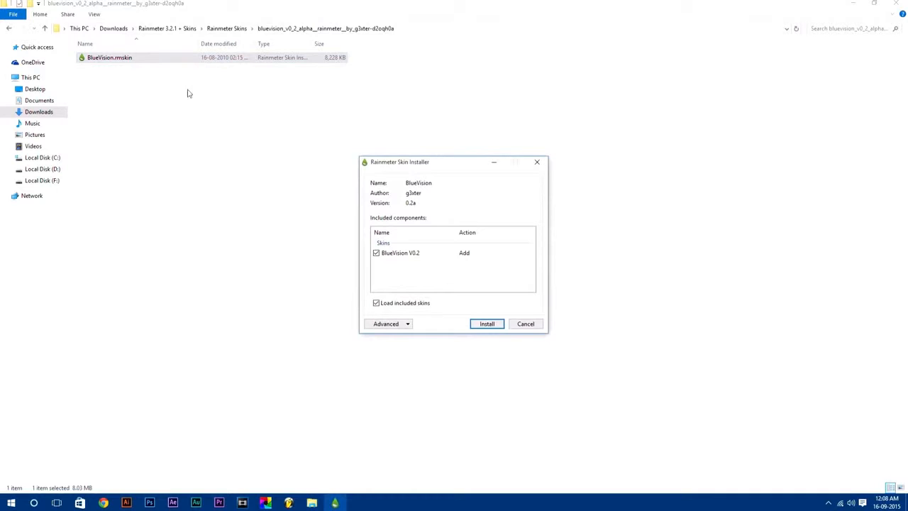
click(486, 323)
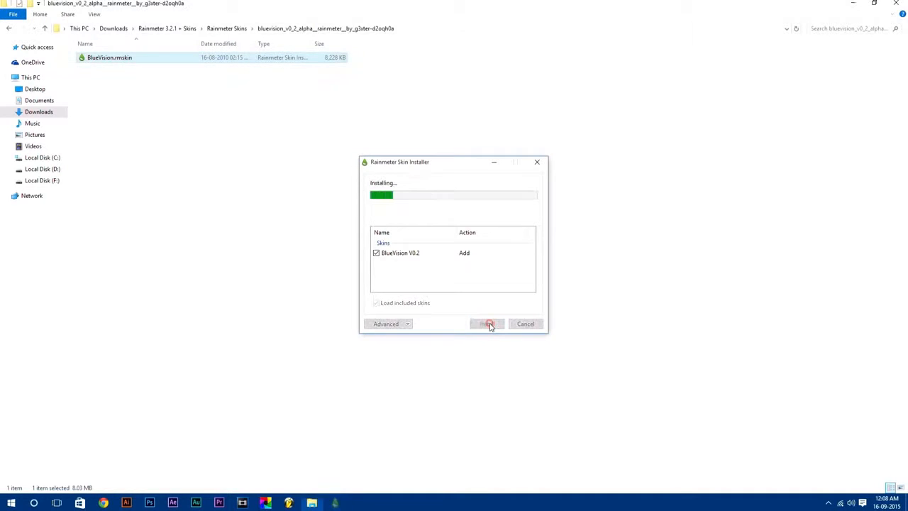
click(487, 323)
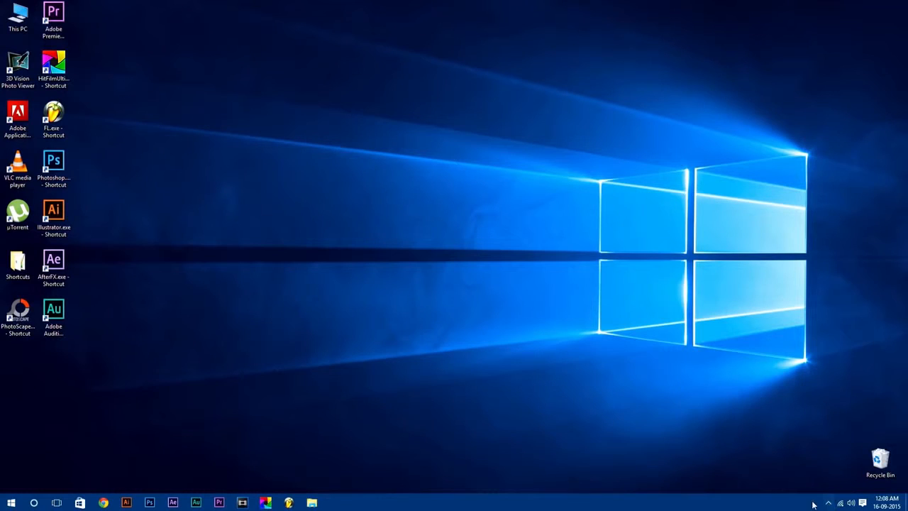
mouse_move(828, 502)
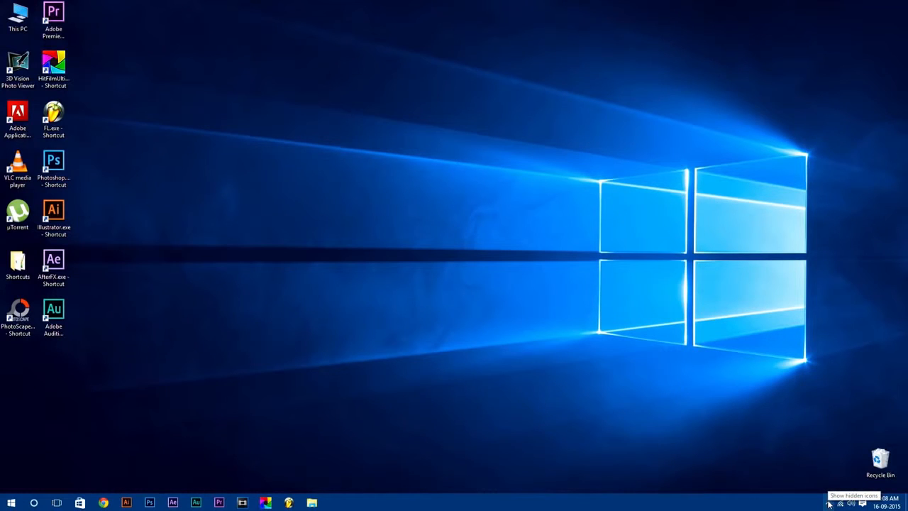
Step: Expand the taskbar's hidden tray icons to reveal the Rainmeter icon
click(828, 502)
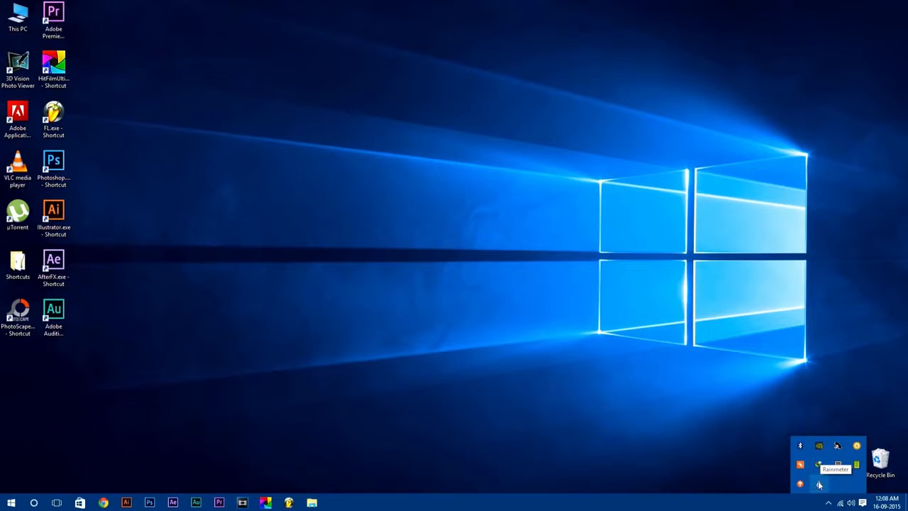
Step: Load BlueVision V0.2 > LAUNCHER > 1920x1080 - 1200.ini from Manage Rainmeter to start the HUD suite
click(800, 485)
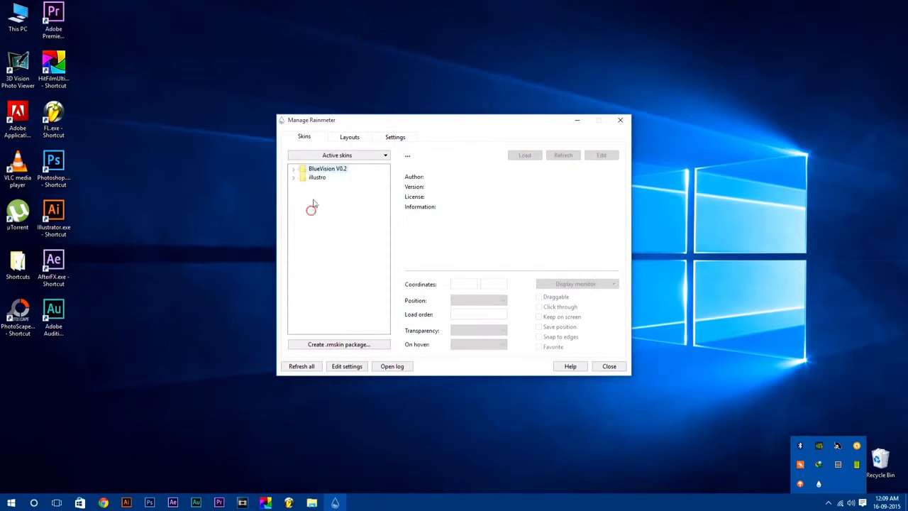
click(292, 167)
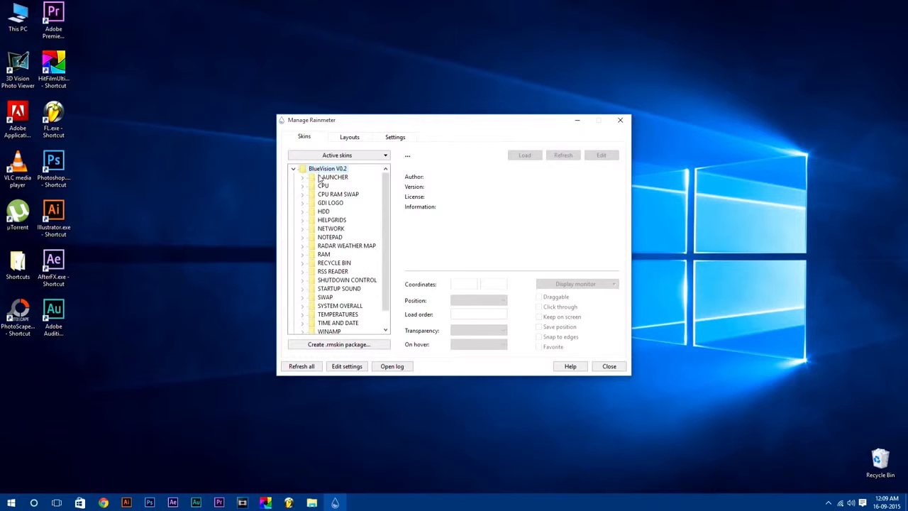
click(352, 193)
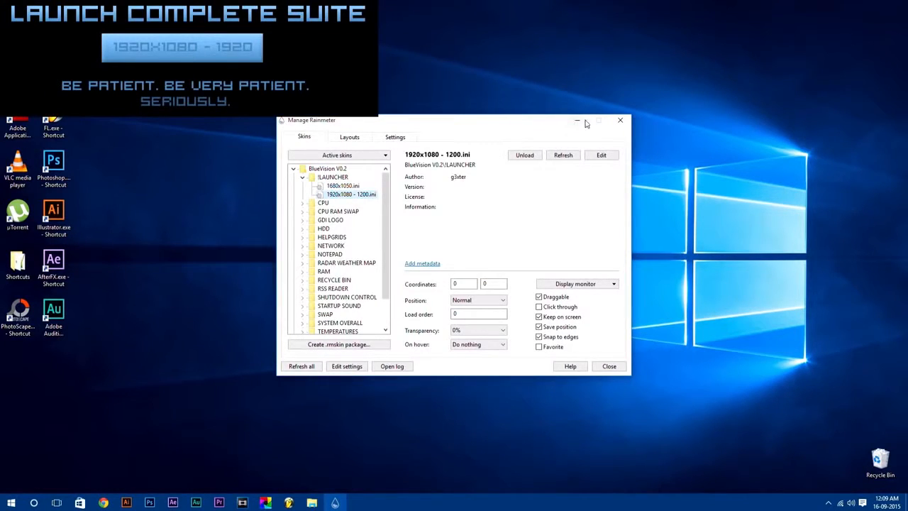
mouse_move(577, 120)
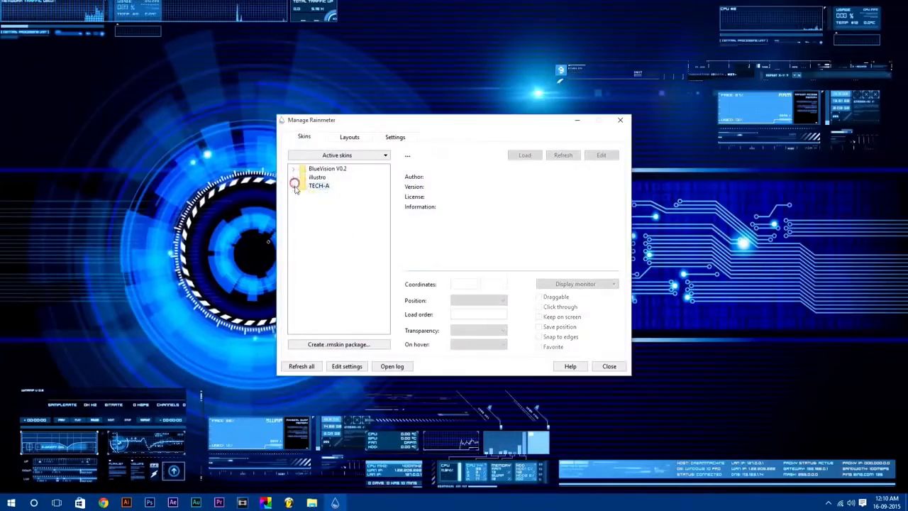
right_click(256, 253)
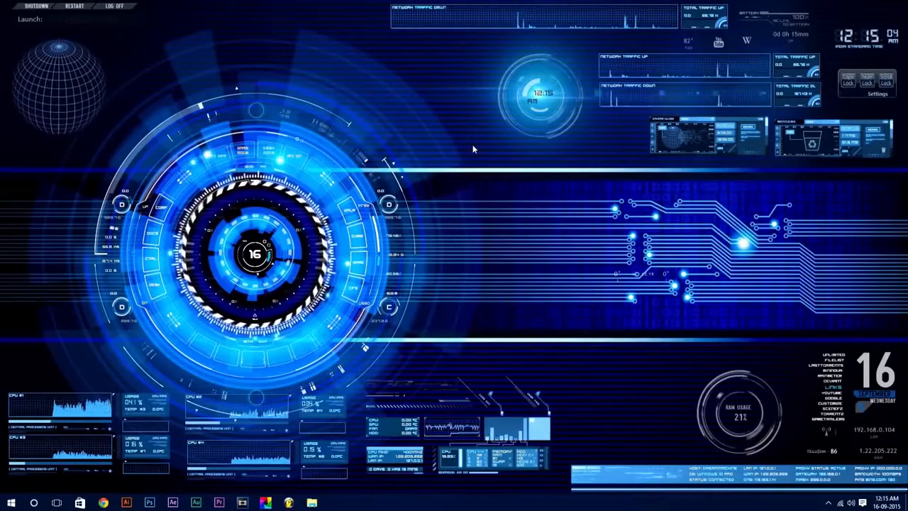
click(11, 502)
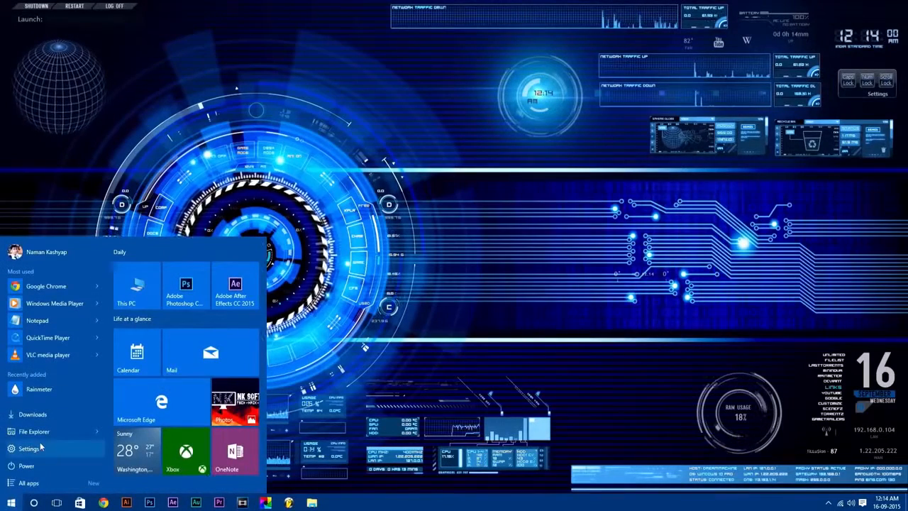
click(28, 448)
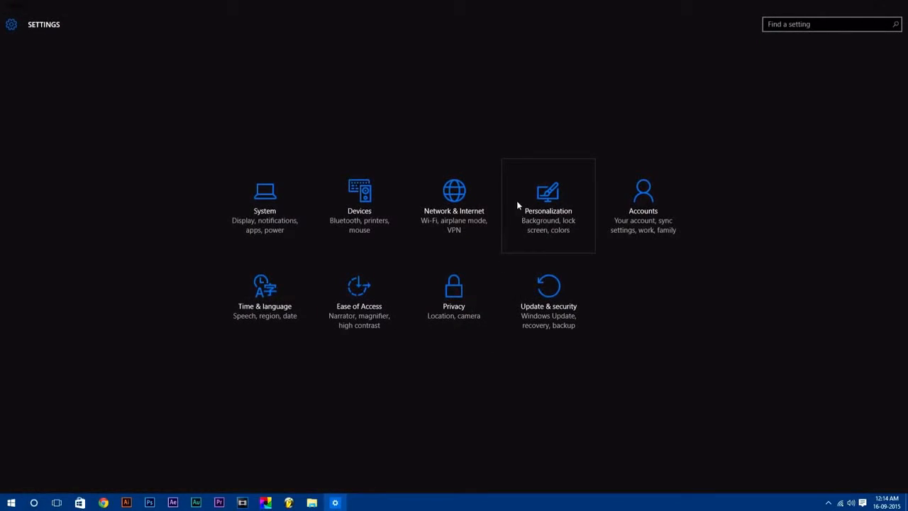
click(548, 199)
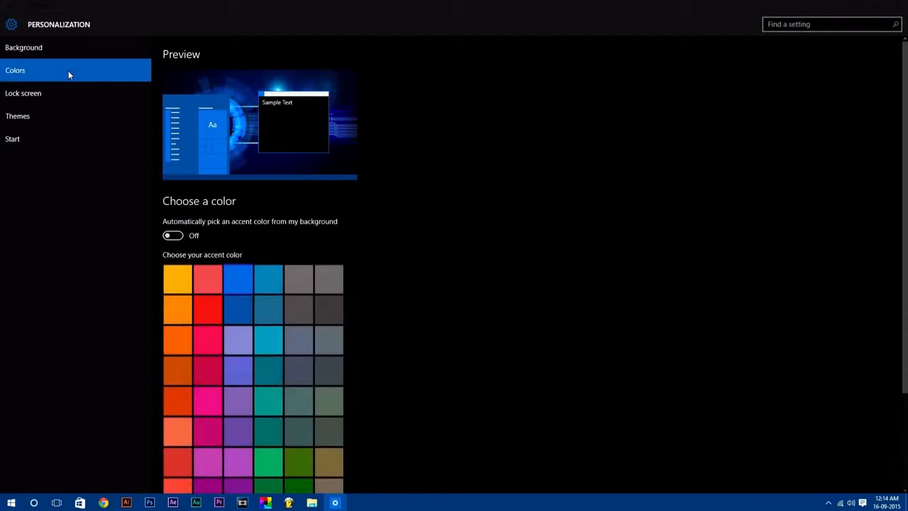
scroll(down, 3)
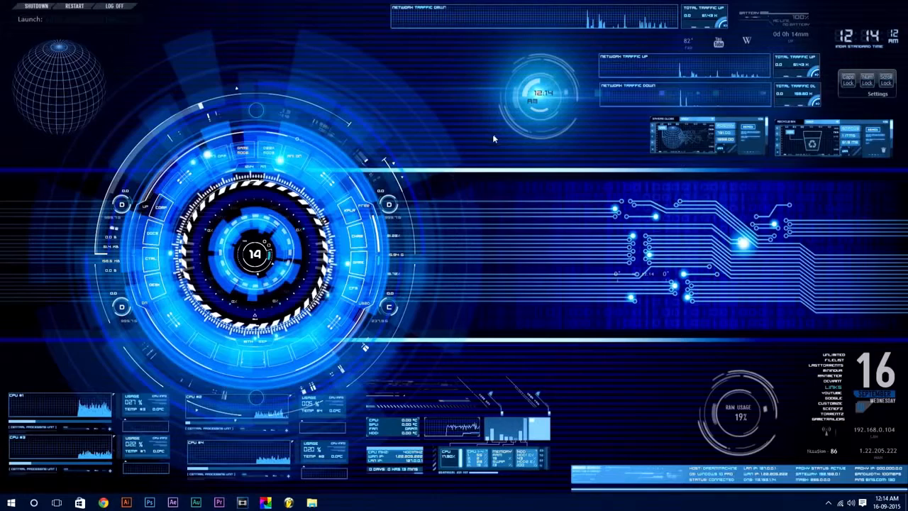
mouse_move(474, 149)
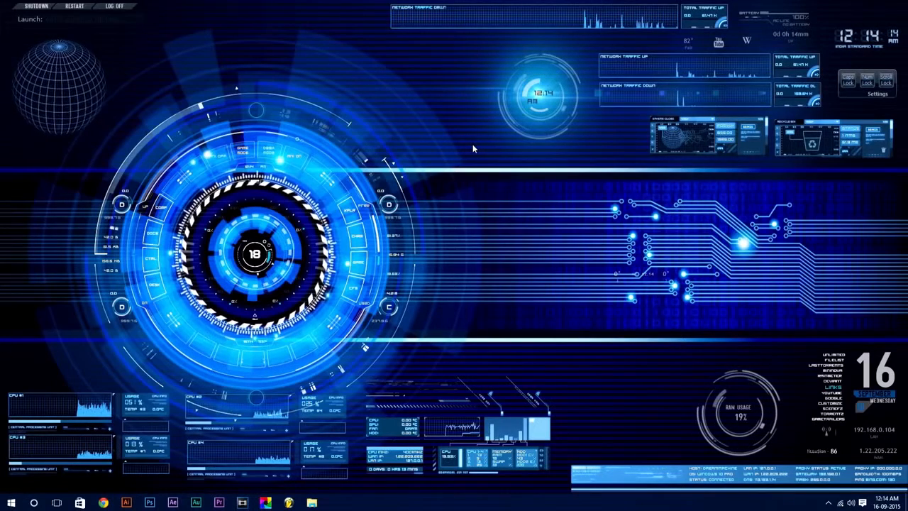